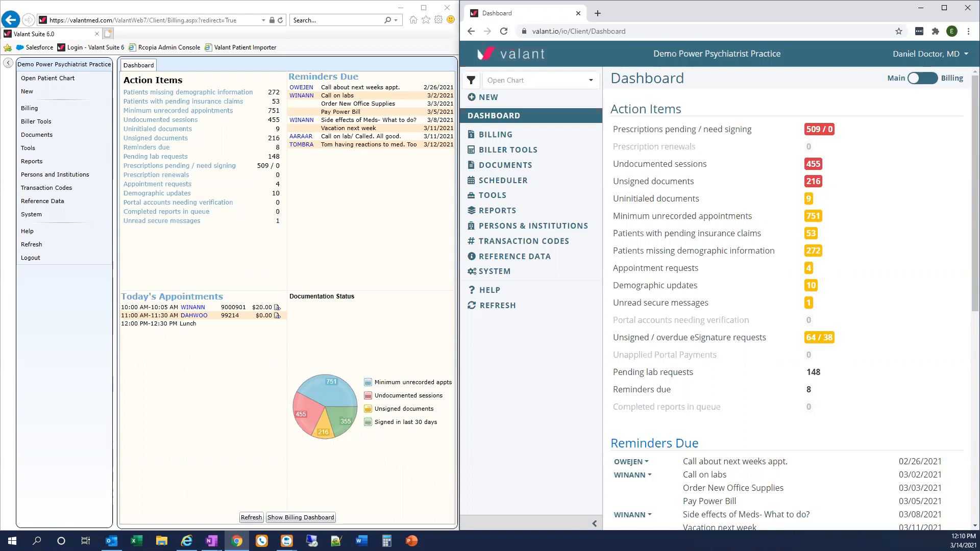
pyautogui.moveTo(310, 255)
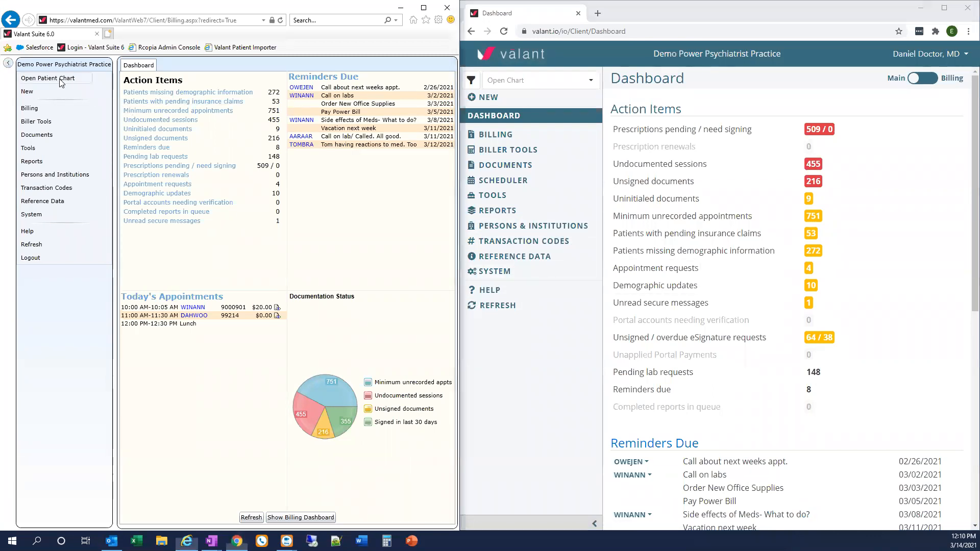
pyautogui.click(48, 77)
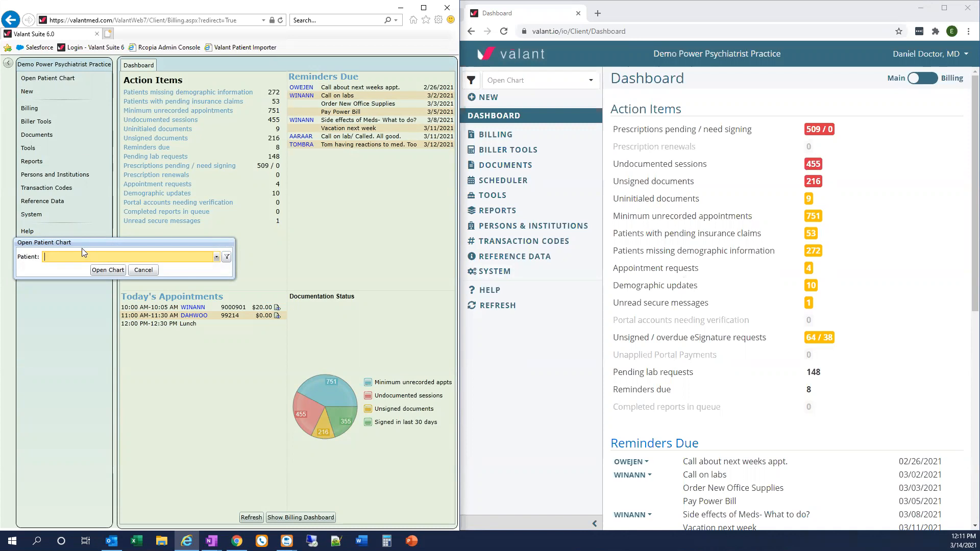
pyautogui.write('andpa')
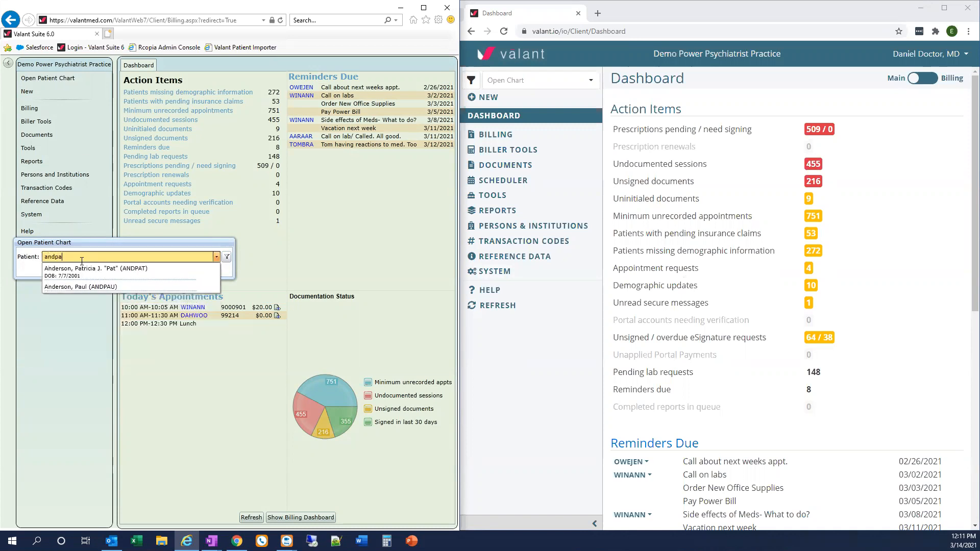
pyautogui.click(96, 269)
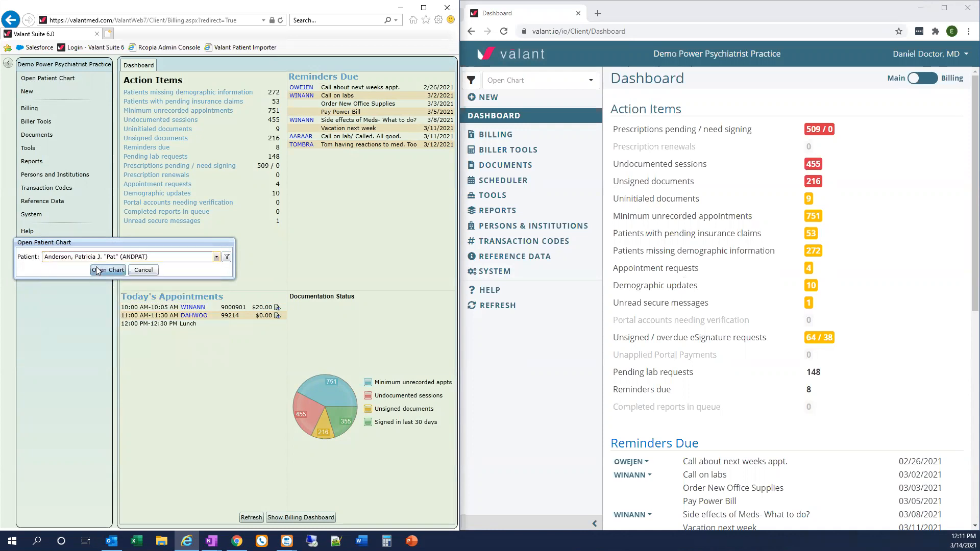
pyautogui.click(107, 270)
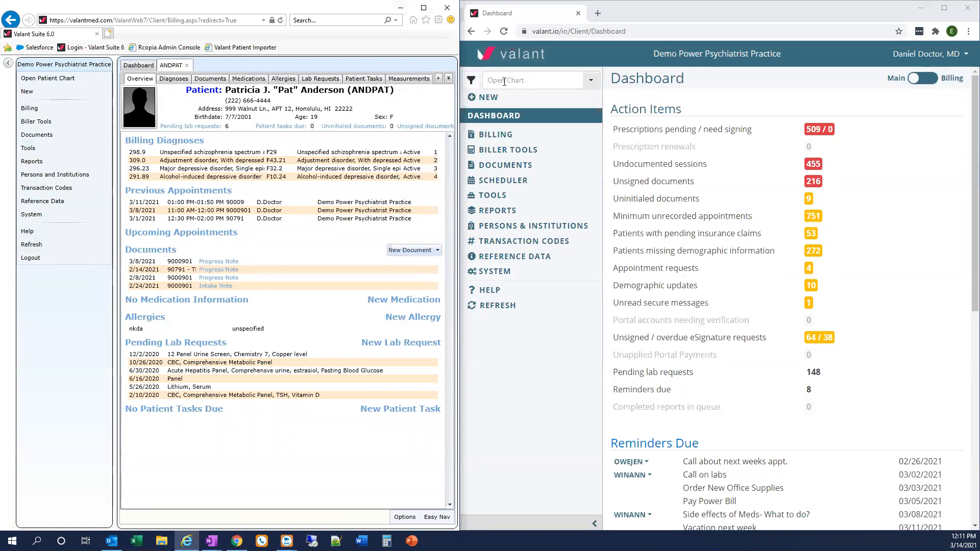
# Step: Search 'andpat' in the Open Chart box and open the matching patient's chart
pyautogui.click(538, 79)
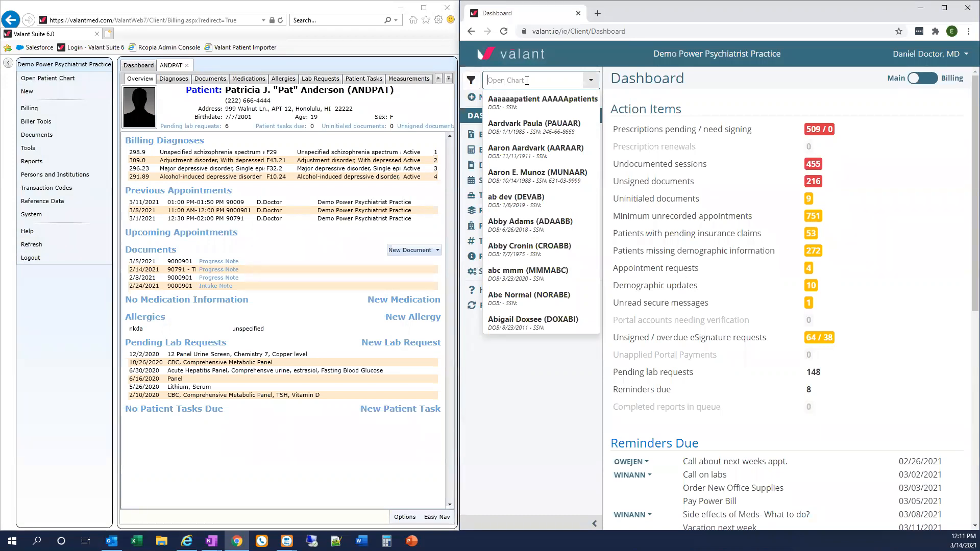
pyautogui.write('and')
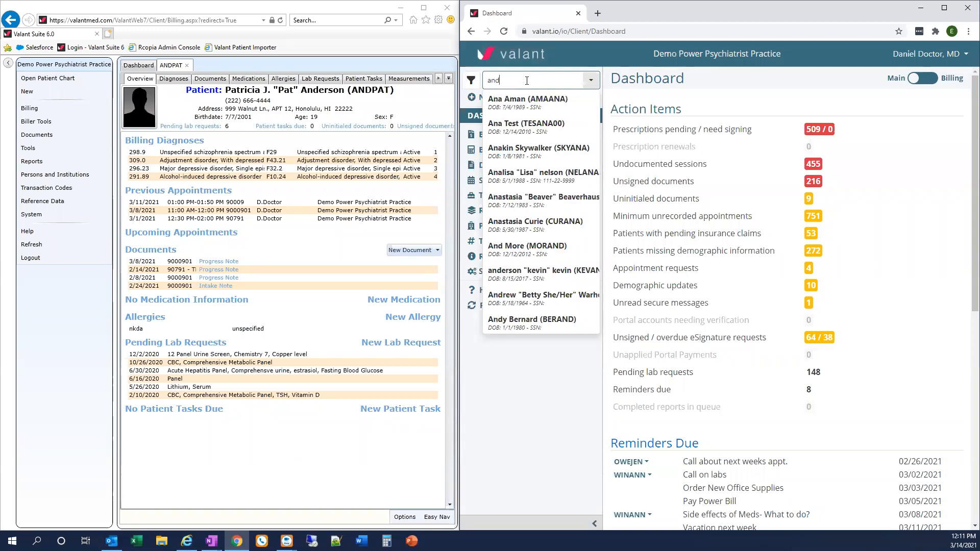
pyautogui.write('pat')
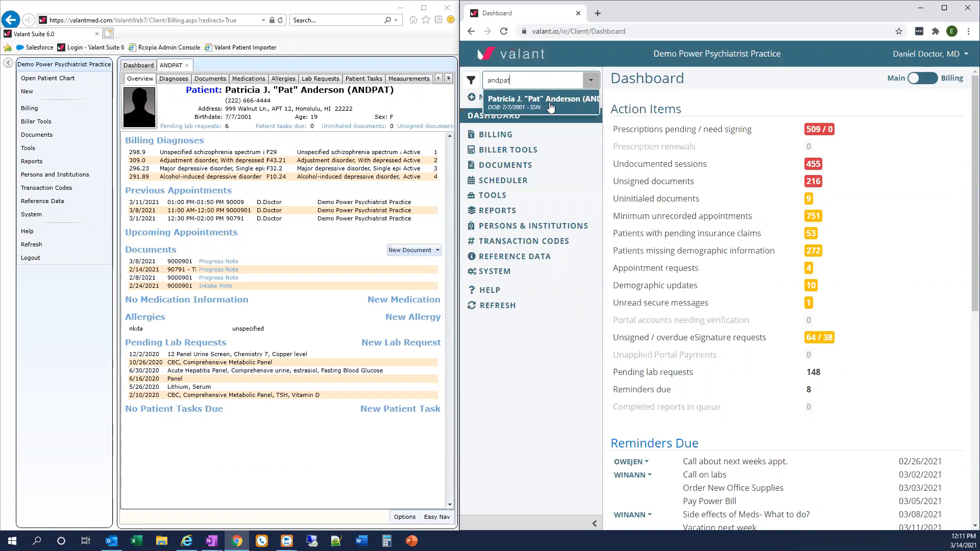
pyautogui.click(541, 102)
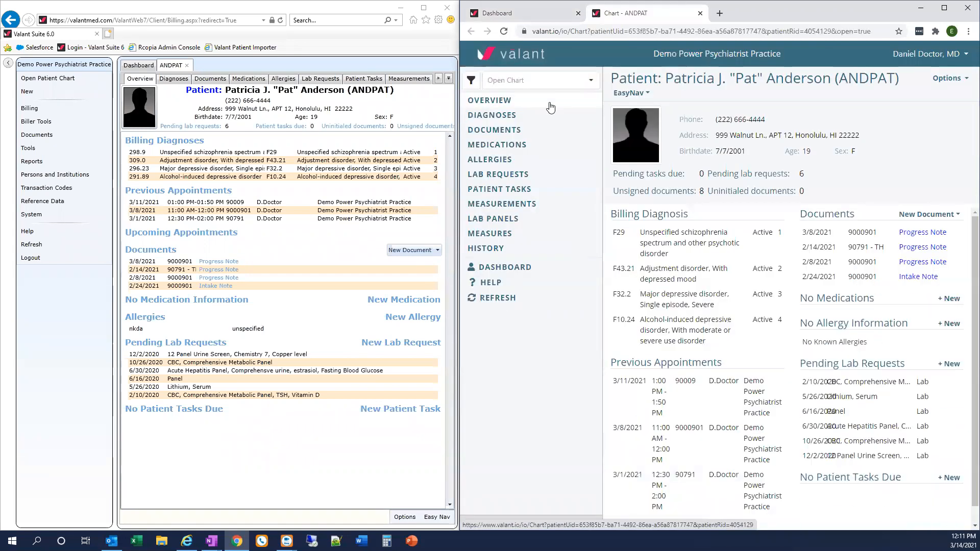
# Step: Hide the Suite 6.0 side navigation so the chart fills its window
pyautogui.click(489, 100)
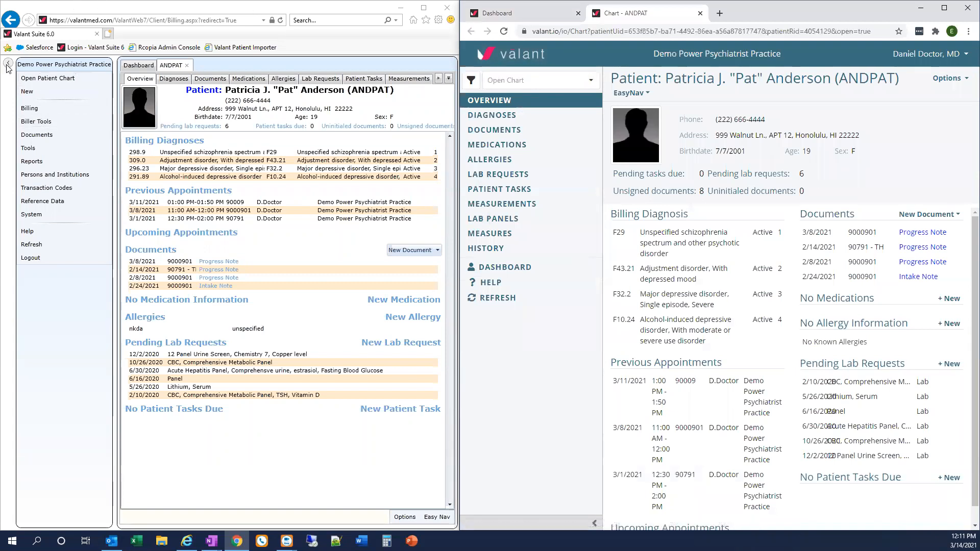
pyautogui.click(7, 63)
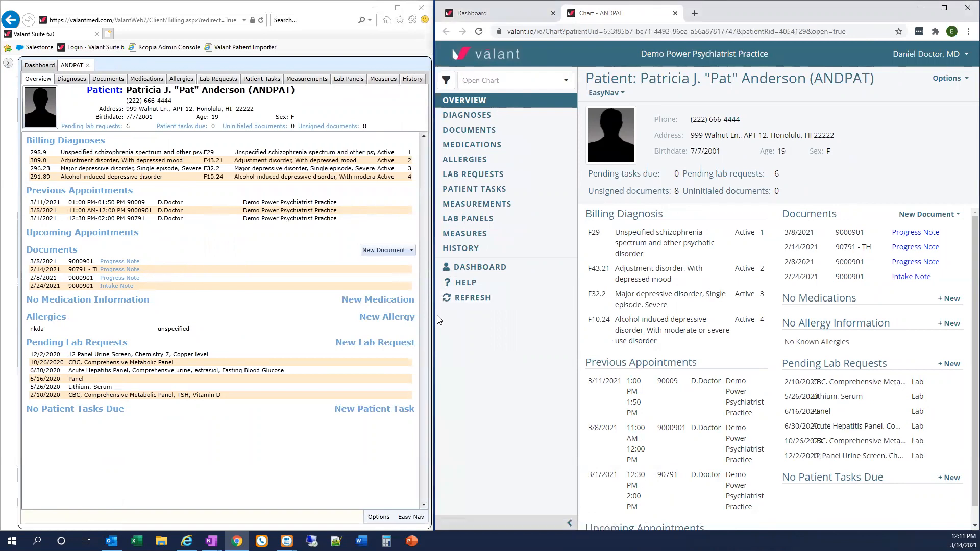
pyautogui.moveTo(736, 294)
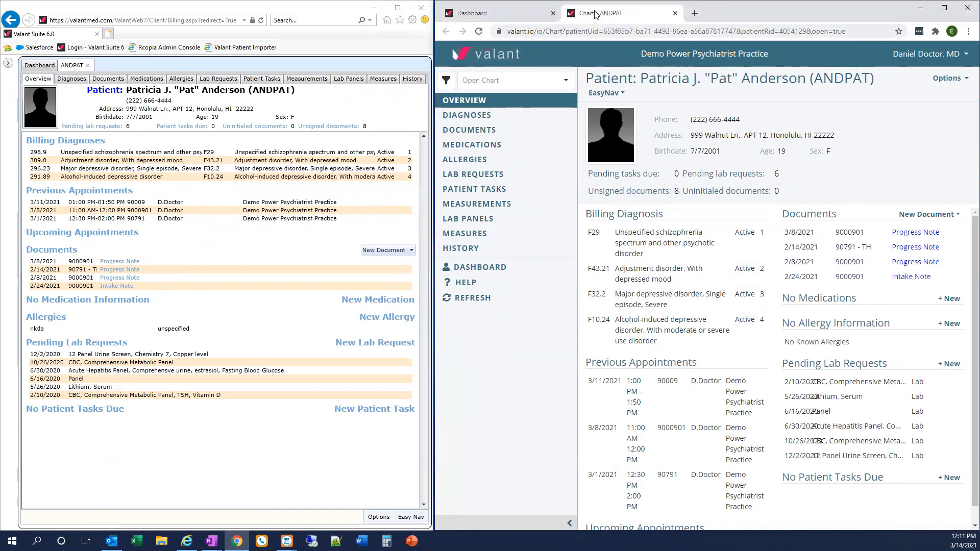
pyautogui.moveTo(603, 12)
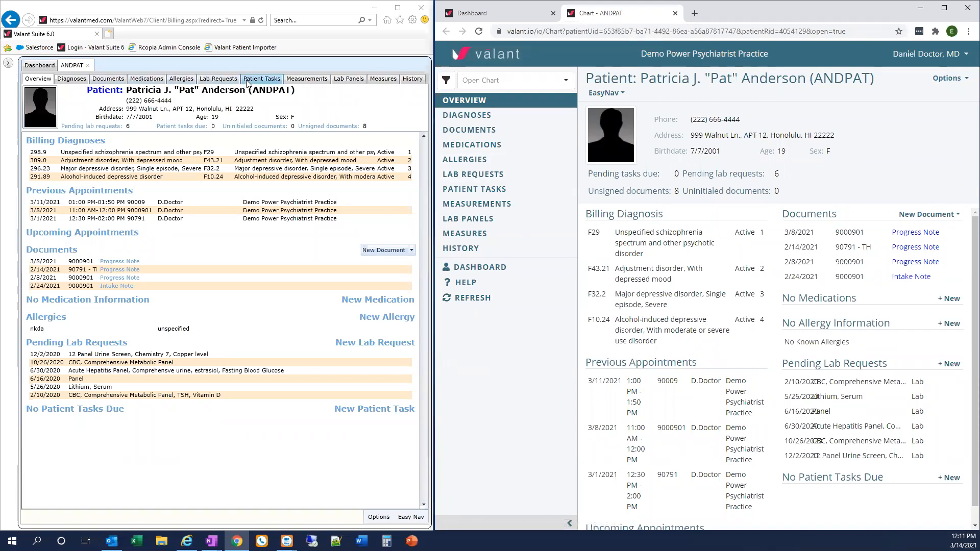
pyautogui.moveTo(405, 106)
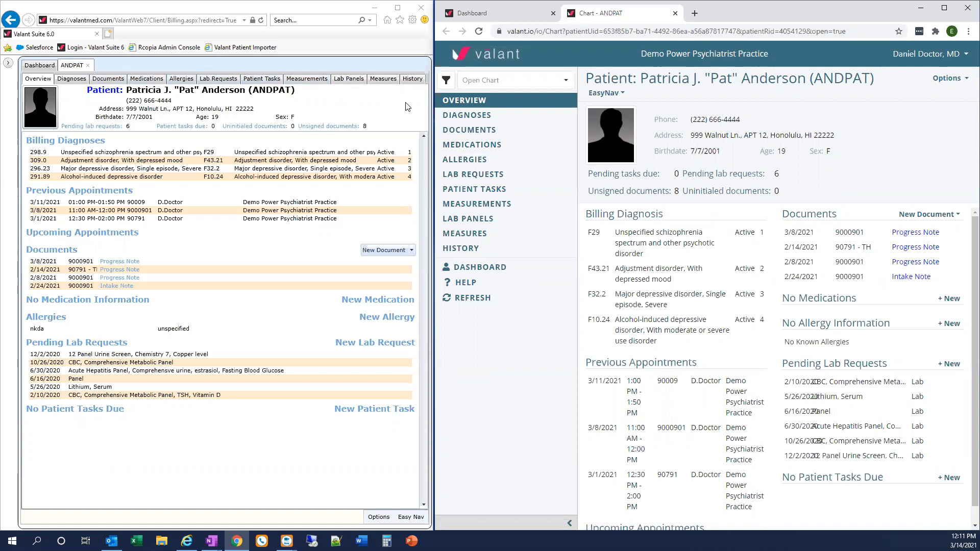
pyautogui.moveTo(468, 218)
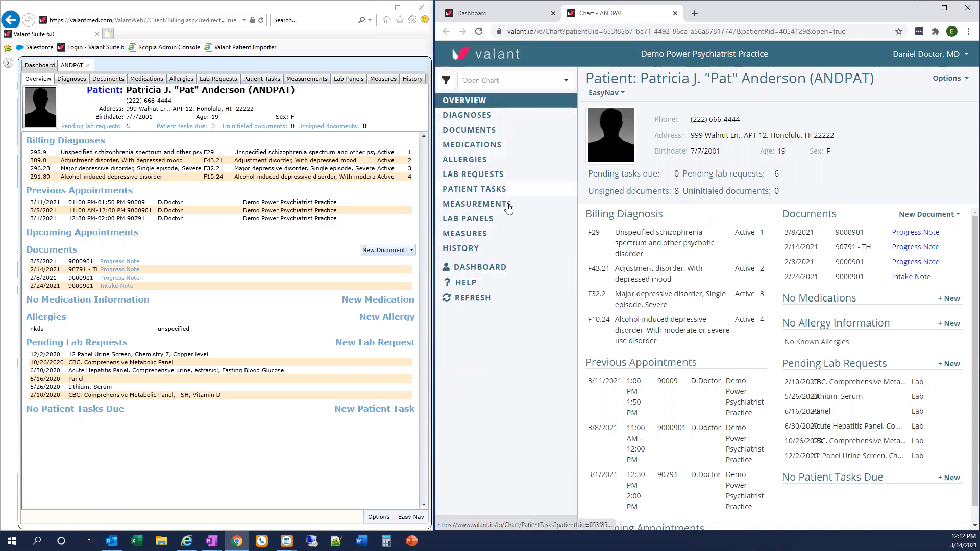
pyautogui.moveTo(509, 217)
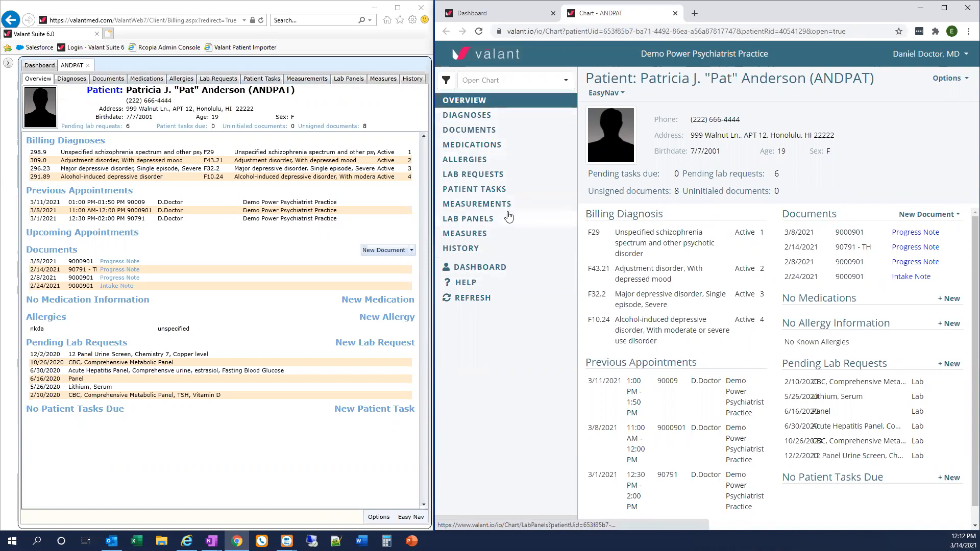
pyautogui.moveTo(499, 228)
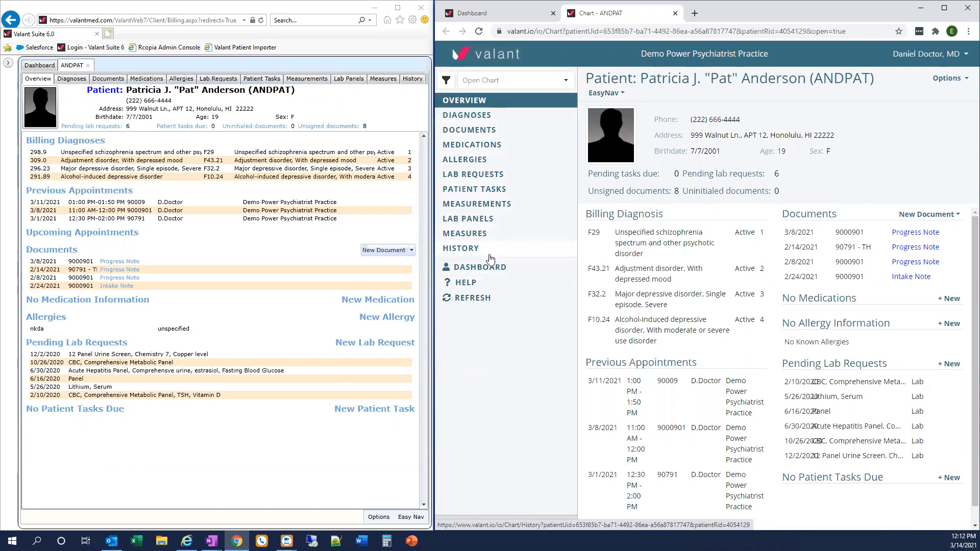
pyautogui.moveTo(536, 255)
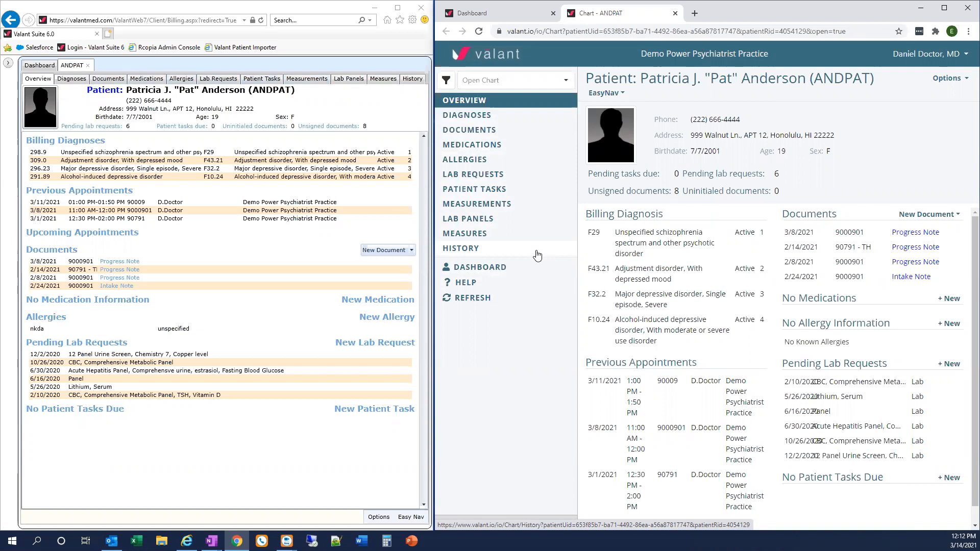
pyautogui.moveTo(451, 213)
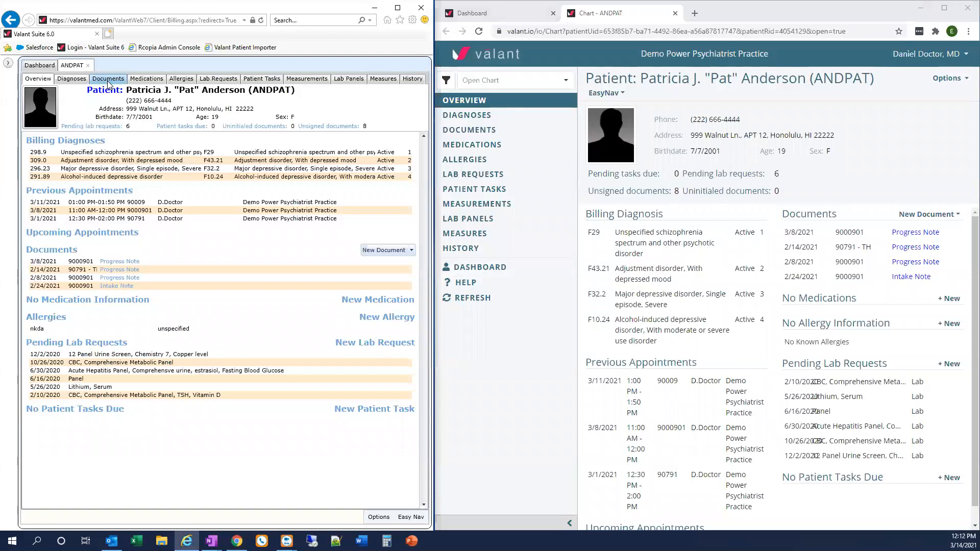
pyautogui.click(107, 78)
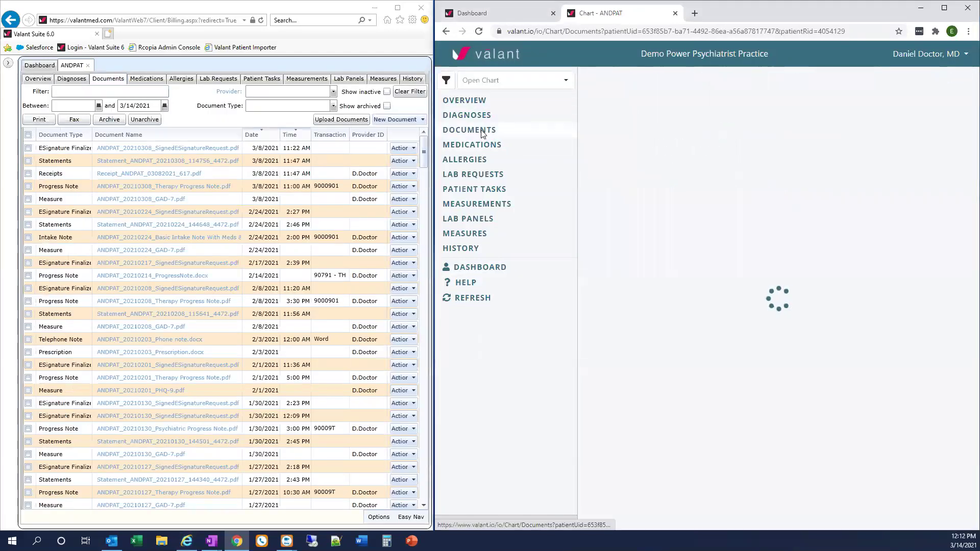
pyautogui.click(468, 130)
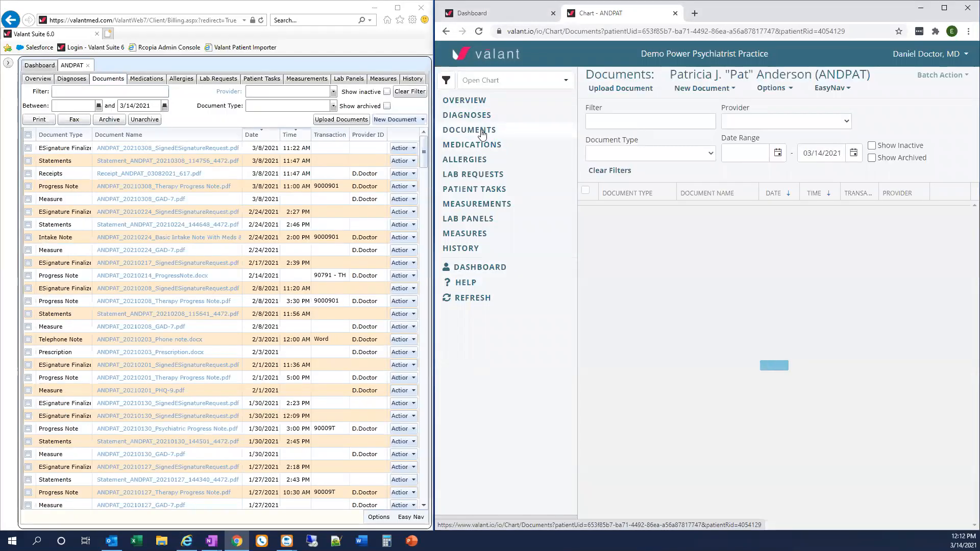
pyautogui.click(468, 129)
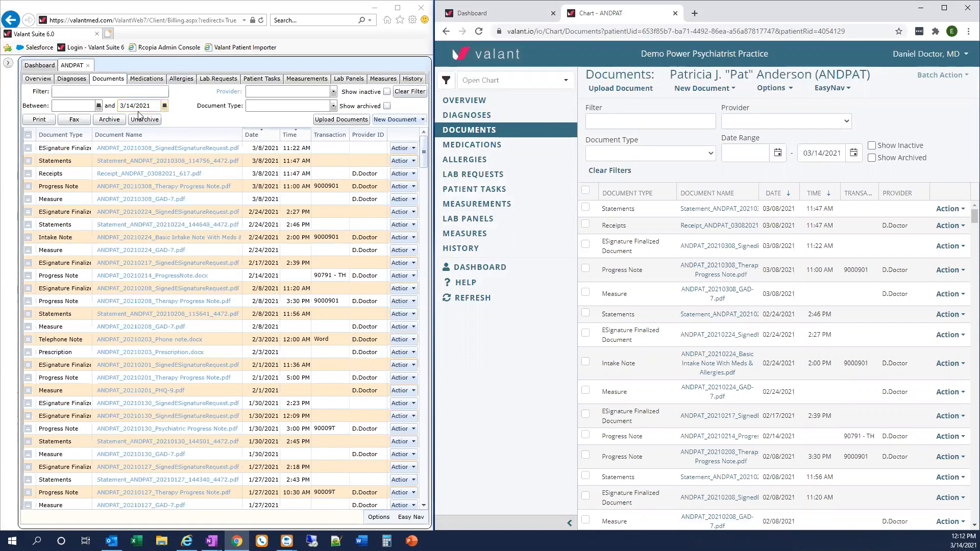
pyautogui.click(109, 92)
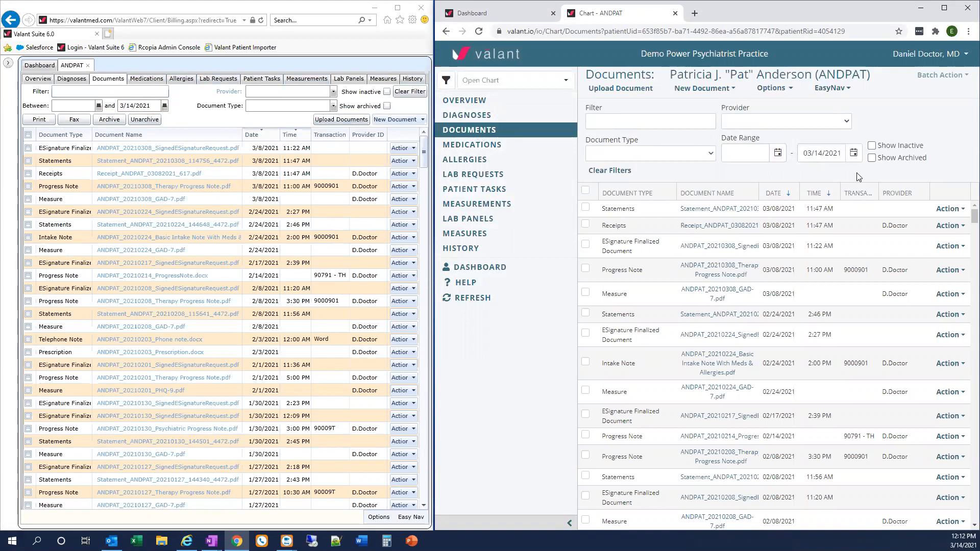
pyautogui.moveTo(720, 130)
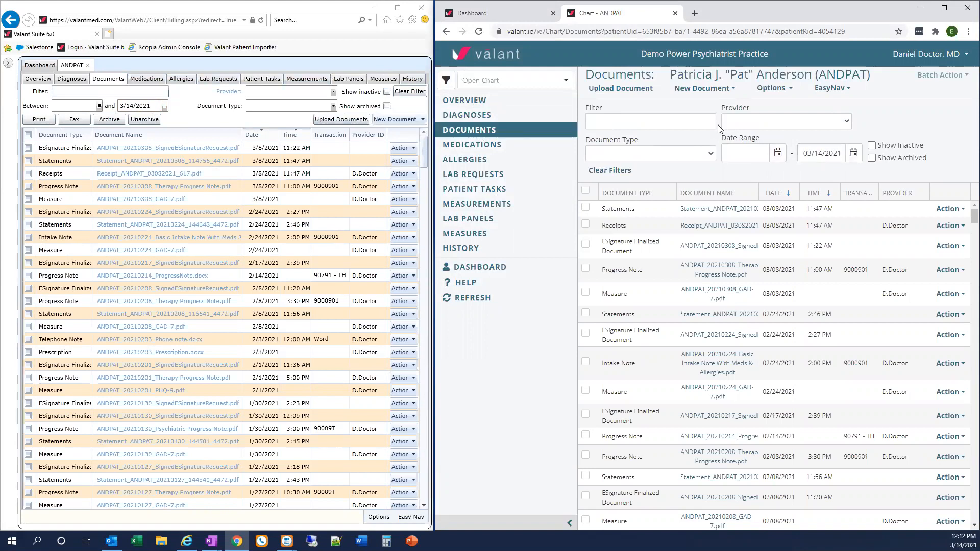
pyautogui.moveTo(796, 171)
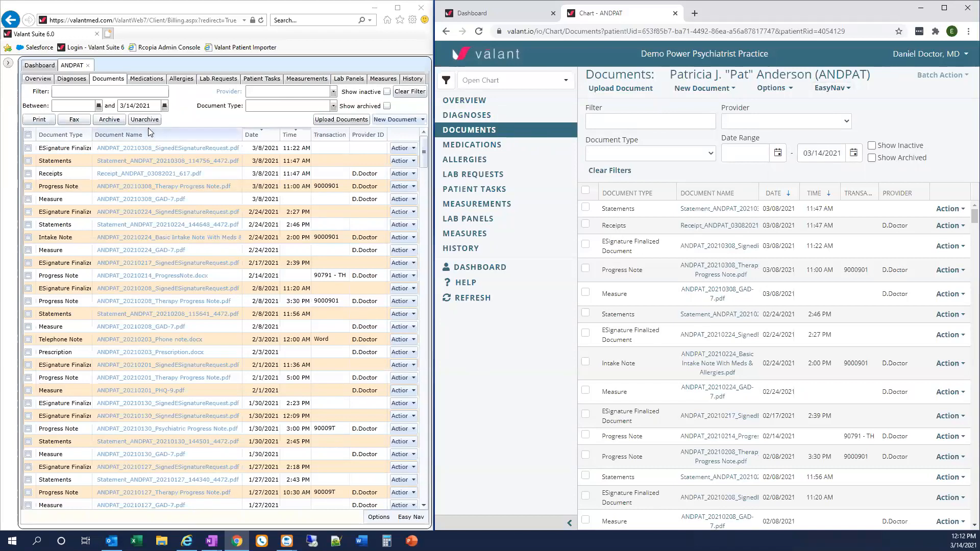
pyautogui.moveTo(117, 130)
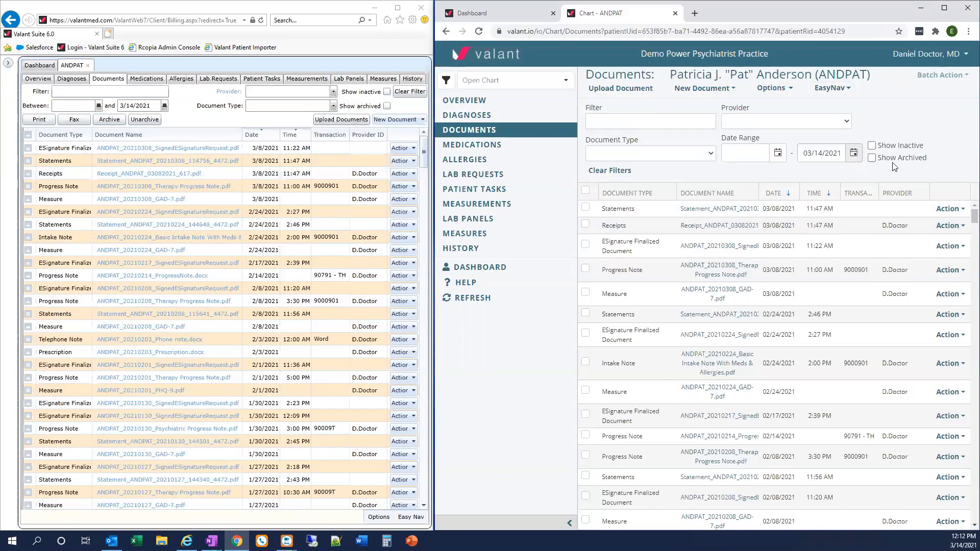
pyautogui.moveTo(941, 170)
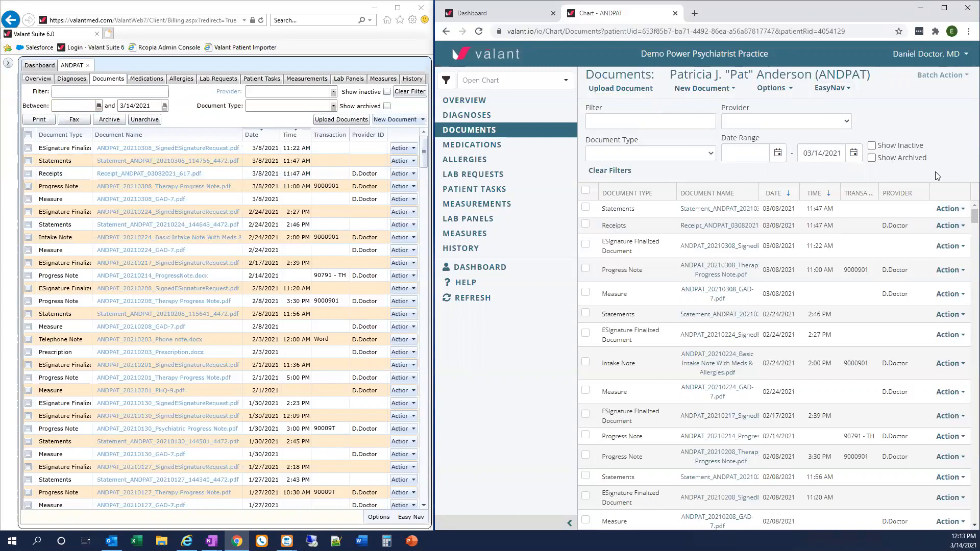
pyautogui.moveTo(815, 200)
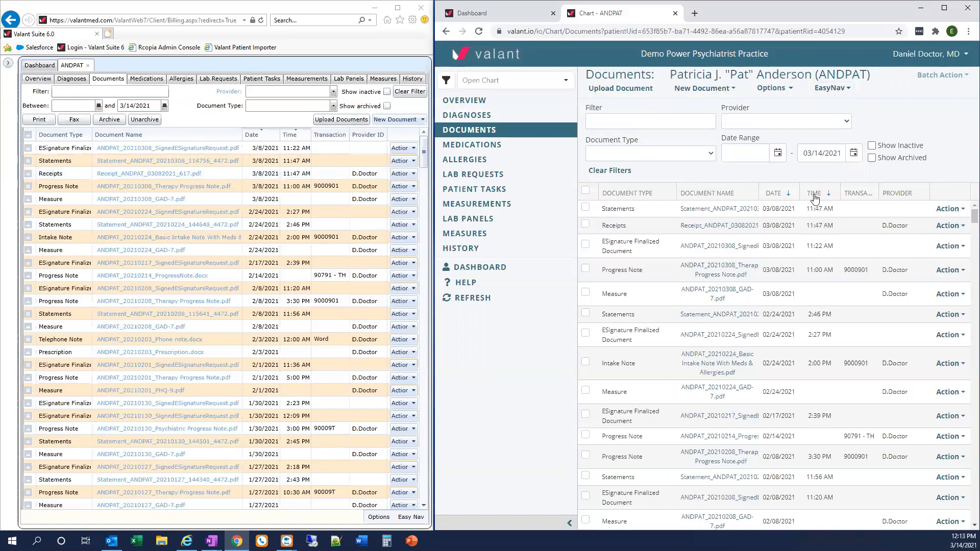
# Step: Check the 03/08/2021 Statements document and print it to PDF via Batch Action
pyautogui.click(586, 208)
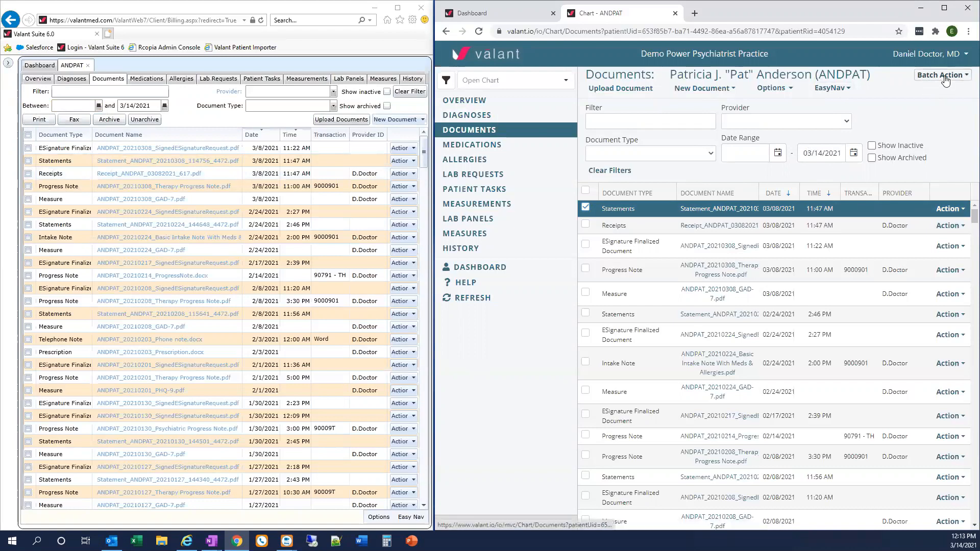
pyautogui.click(940, 74)
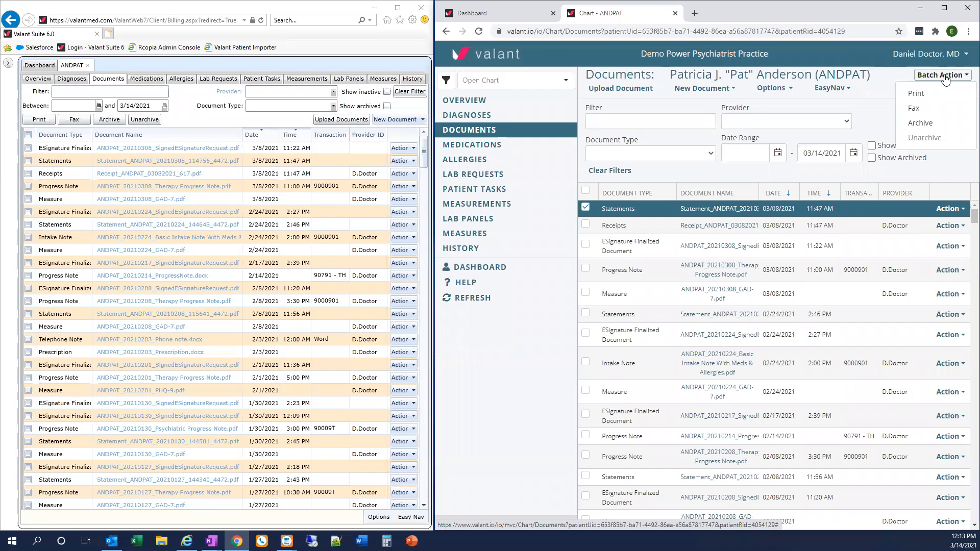
pyautogui.moveTo(936, 93)
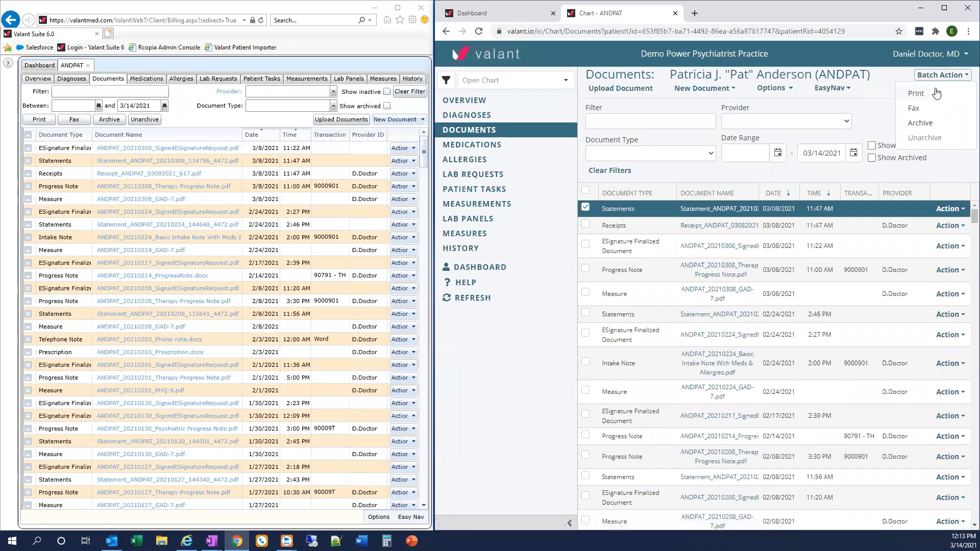
pyautogui.moveTo(934, 148)
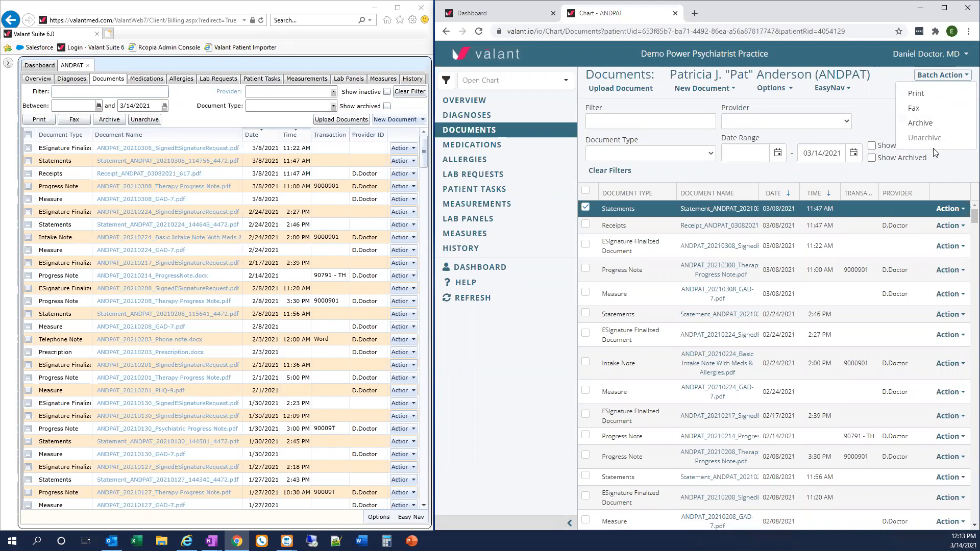
pyautogui.click(921, 104)
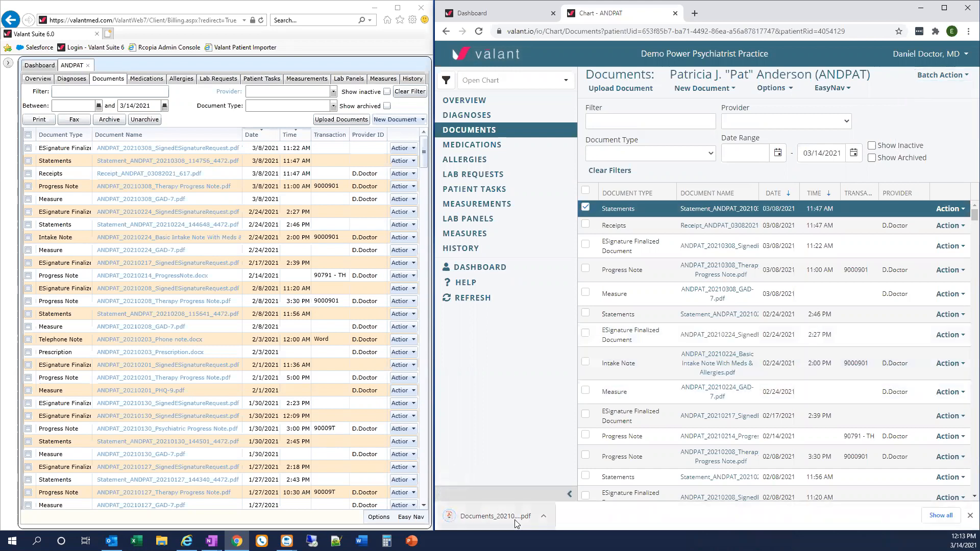
pyautogui.moveTo(495, 516)
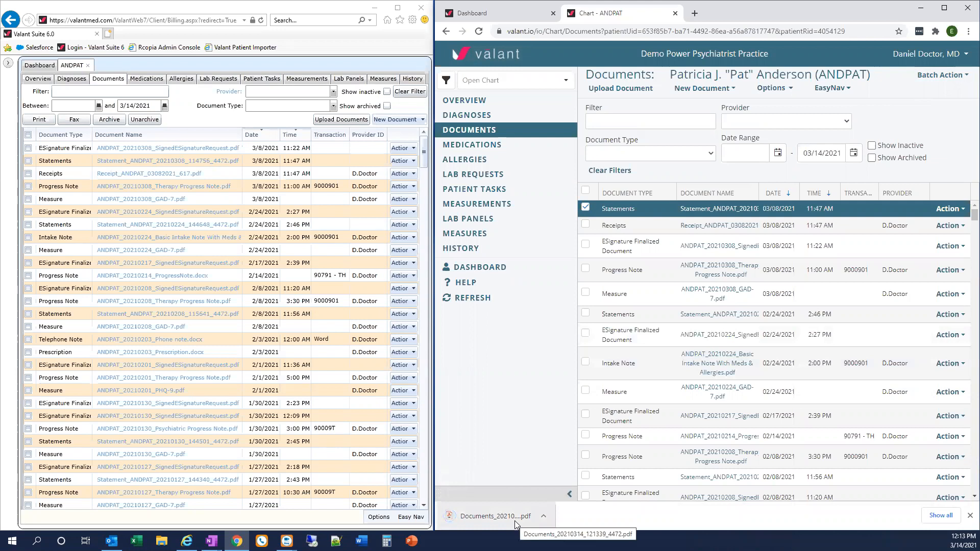
# Step: View the downloaded two-page patient statement PDF from the download bar
pyautogui.click(494, 517)
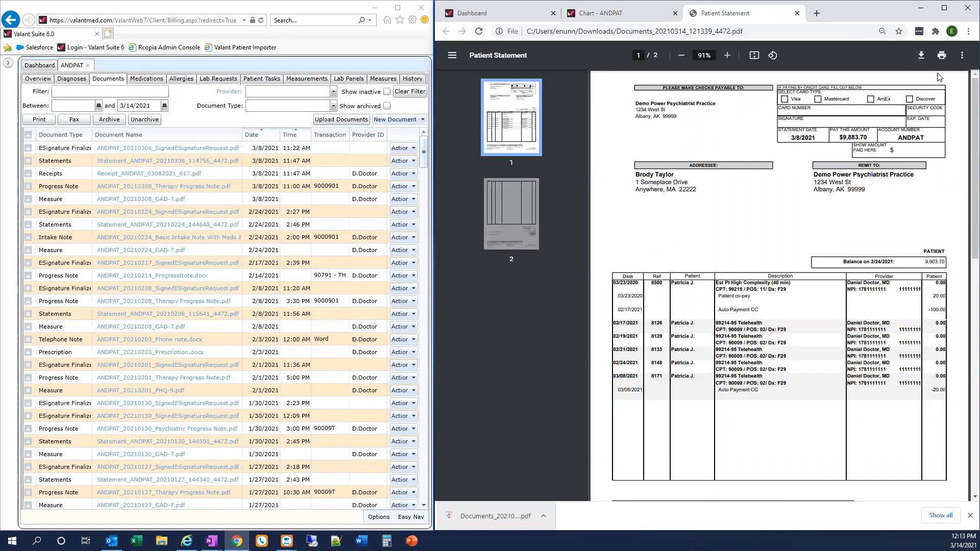
pyautogui.scroll(-3)
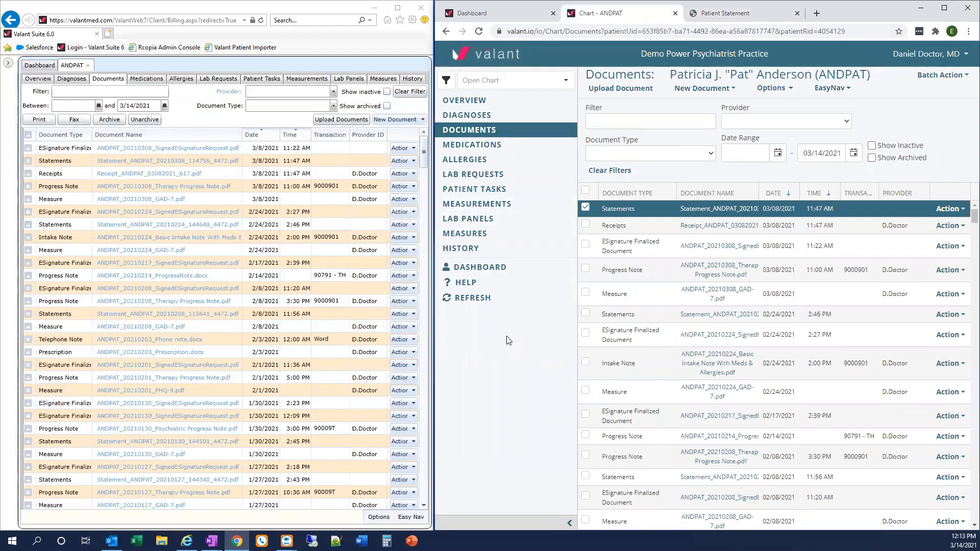
pyautogui.moveTo(468, 218)
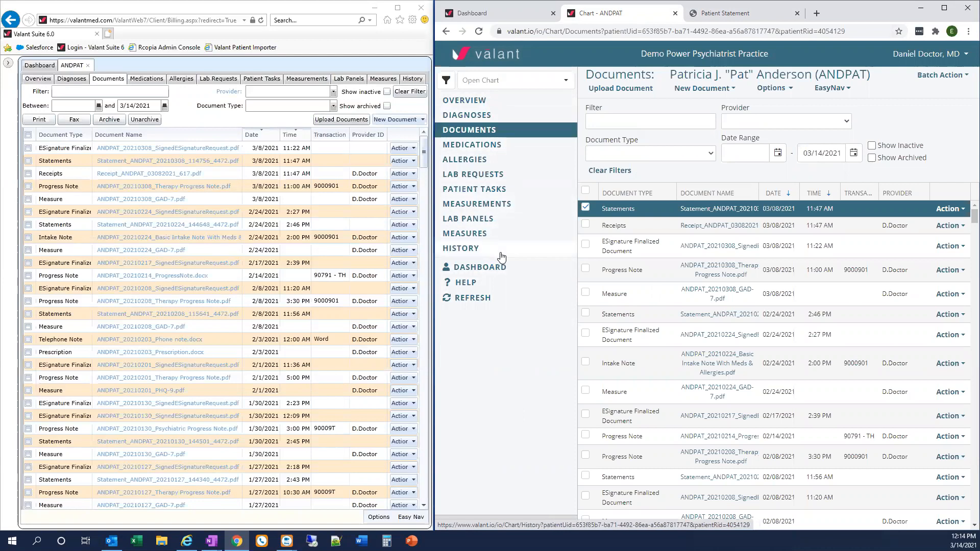
pyautogui.moveTo(508, 251)
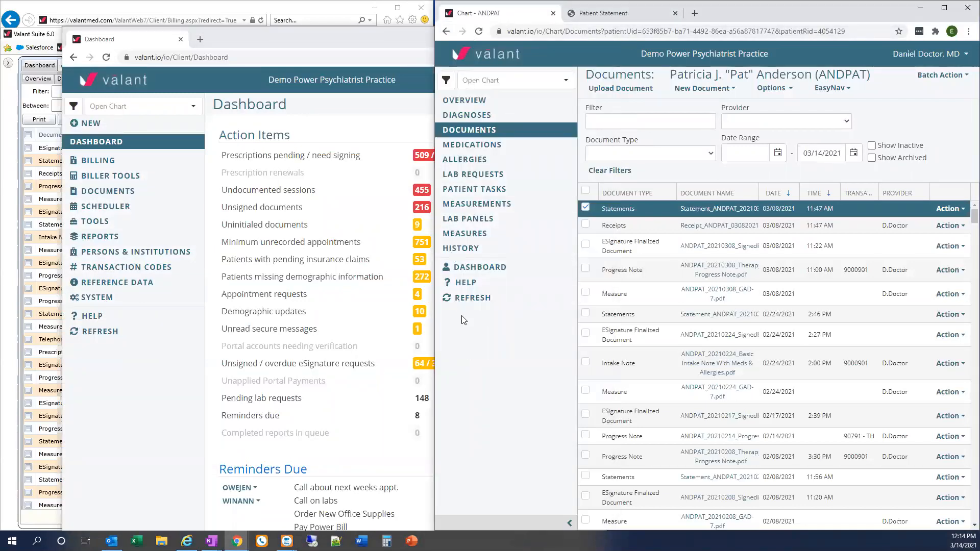
pyautogui.moveTo(498, 259)
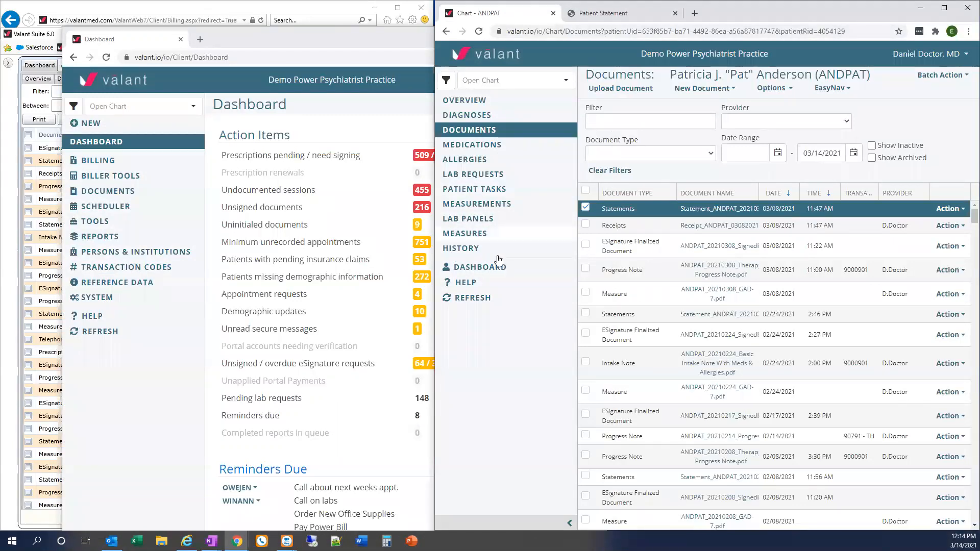
pyautogui.moveTo(491, 267)
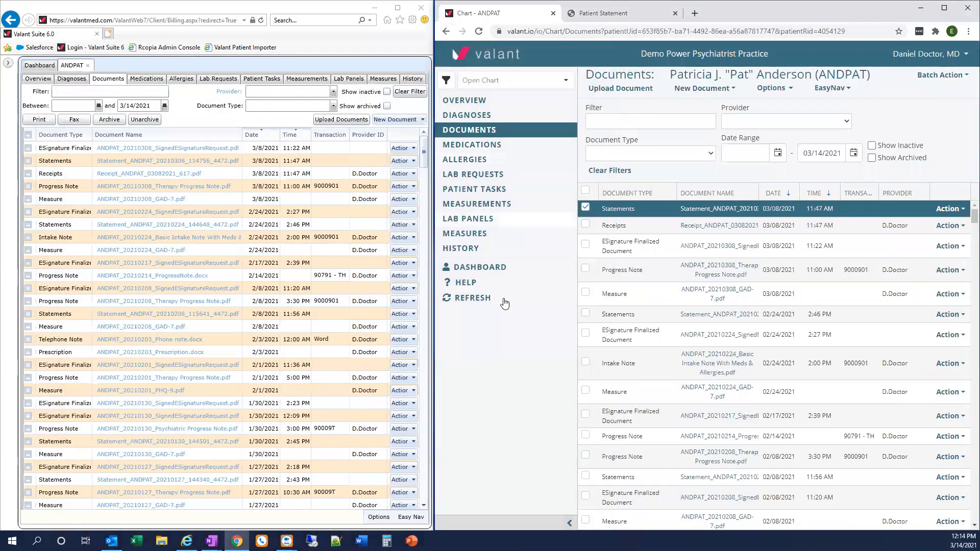
# Step: Open the DASHBOARD sidebar link in a new tab
pyautogui.rightClick(479, 266)
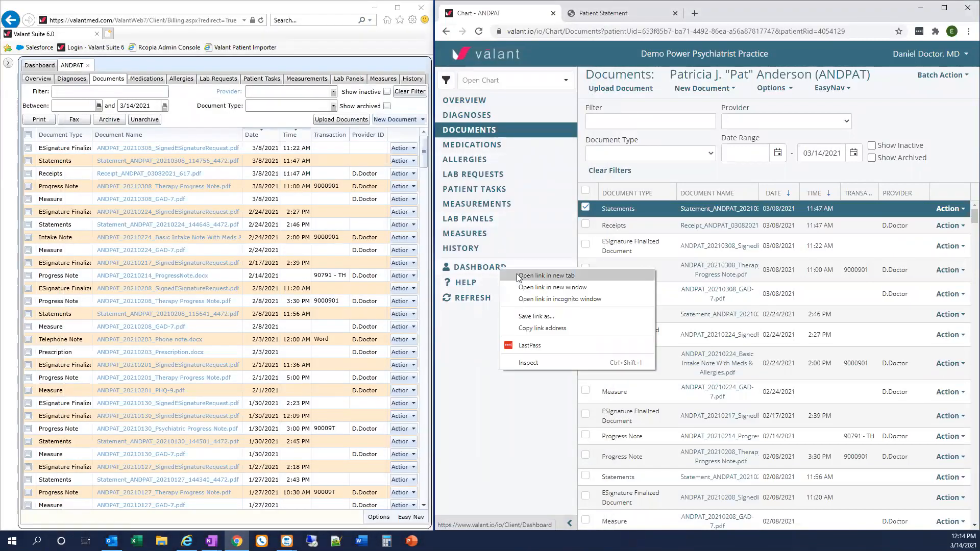
pyautogui.click(545, 276)
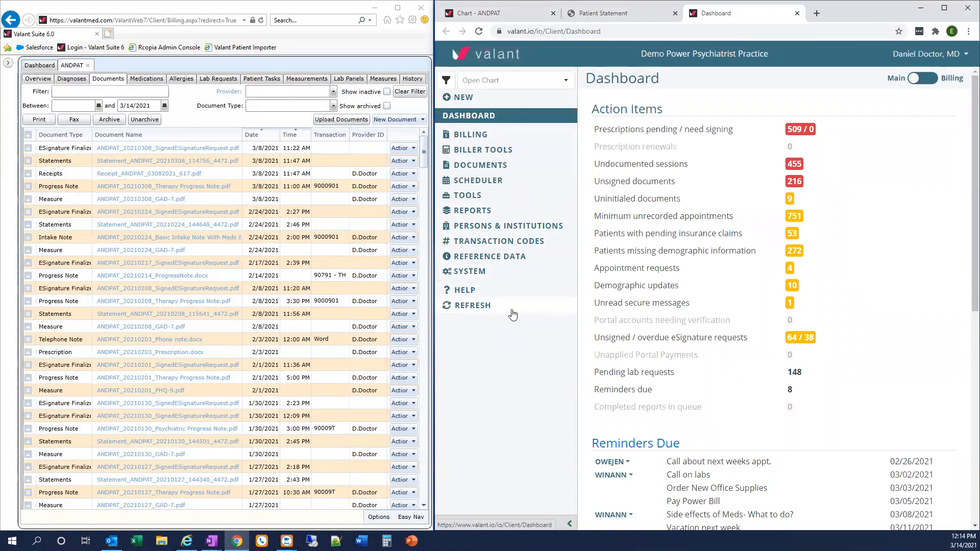
pyautogui.moveTo(530, 322)
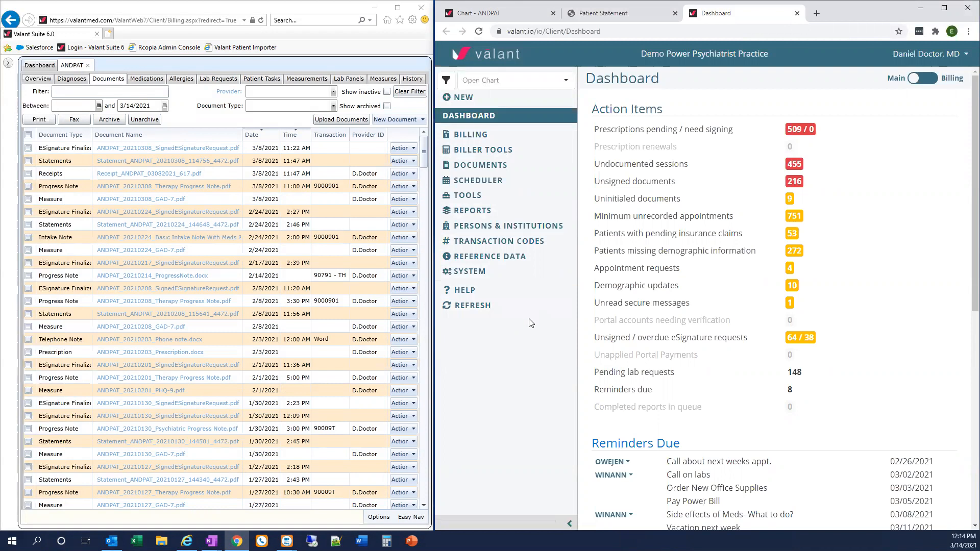